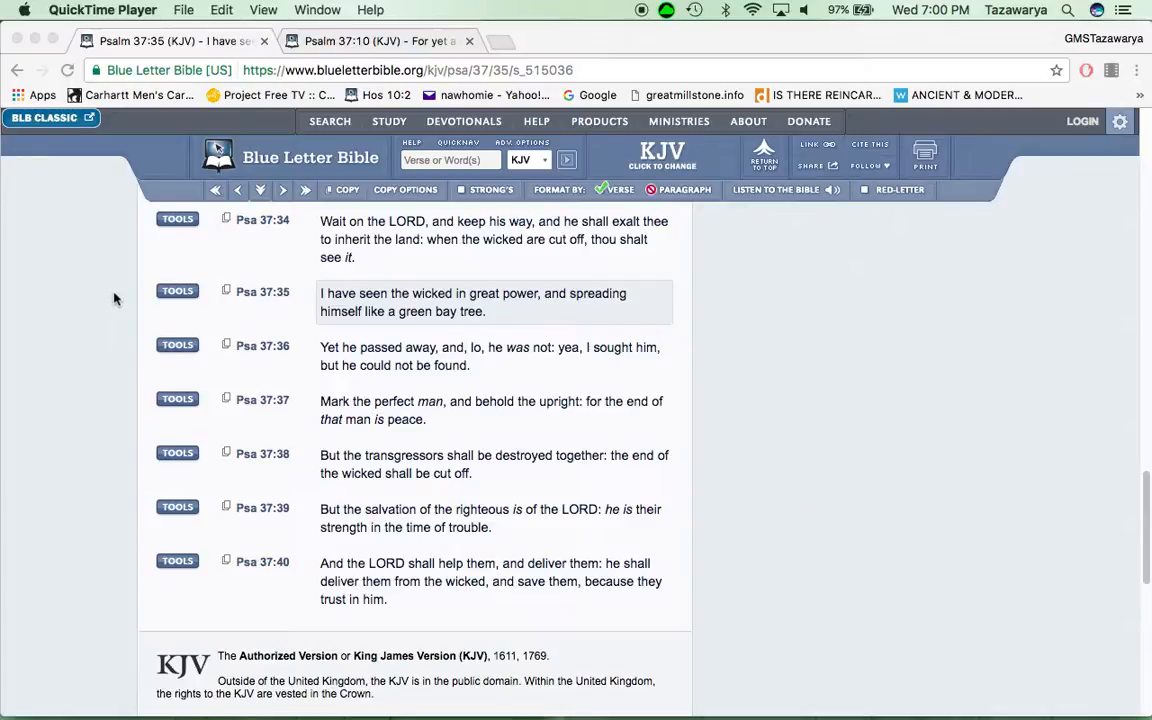
pyautogui.moveTo(168, 370)
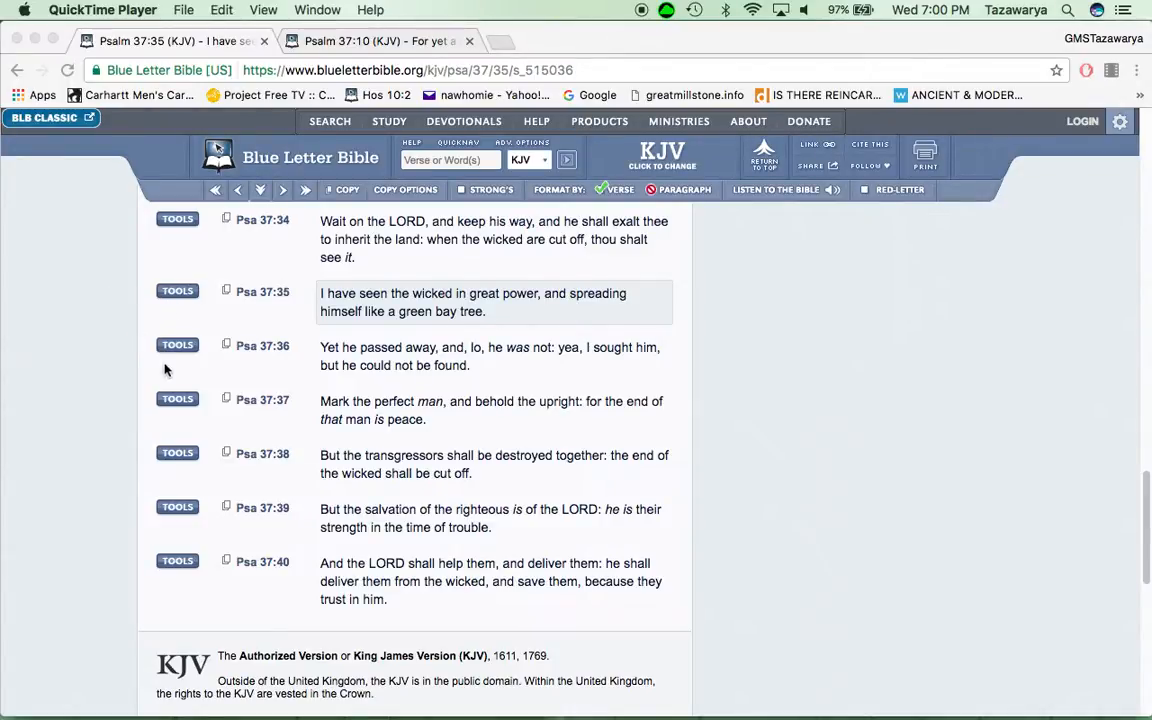
pyautogui.moveTo(168, 358)
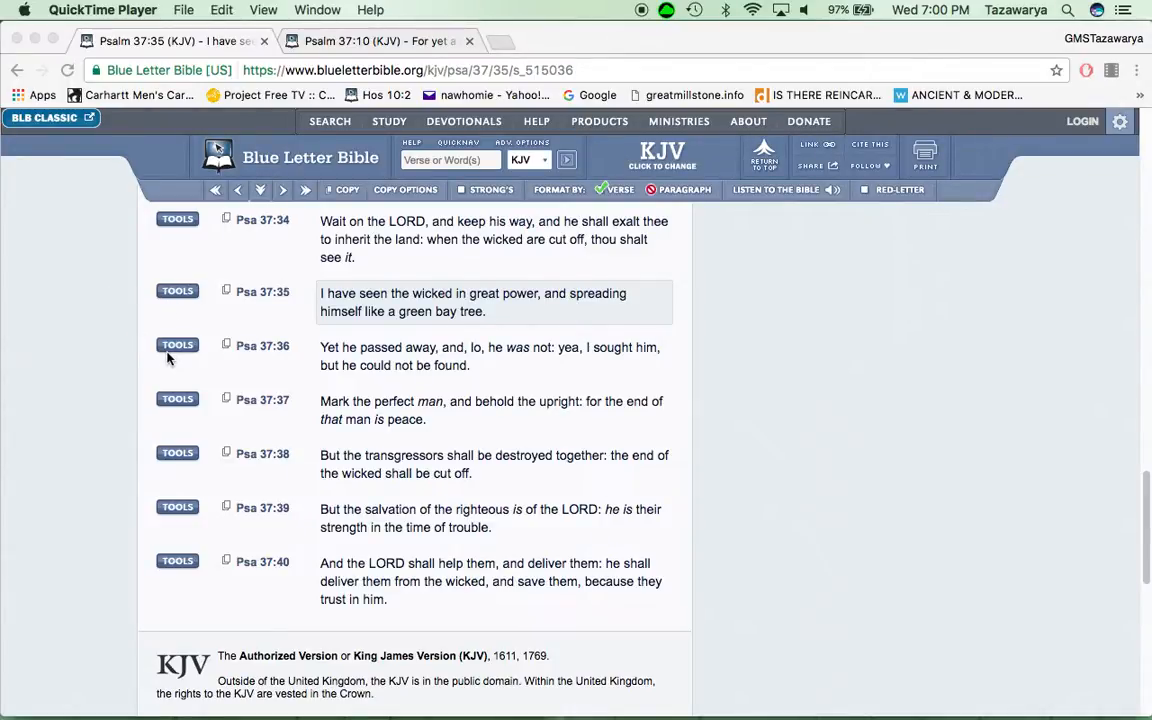
pyautogui.moveTo(590, 368)
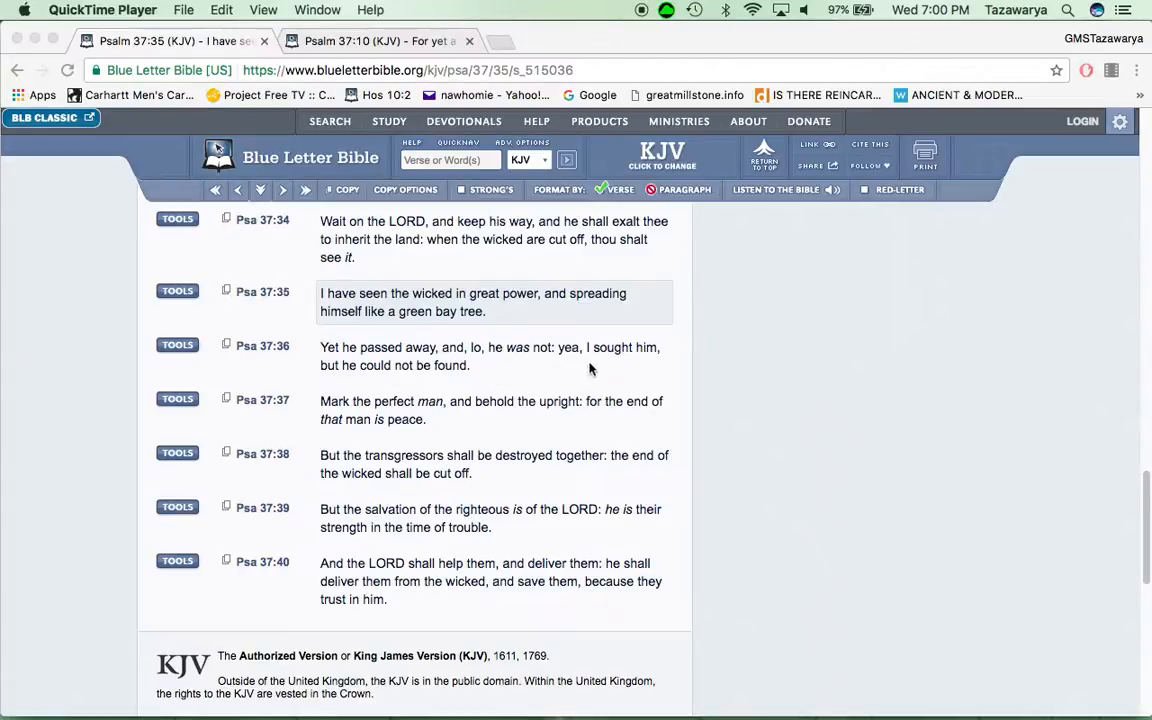
pyautogui.moveTo(500, 366)
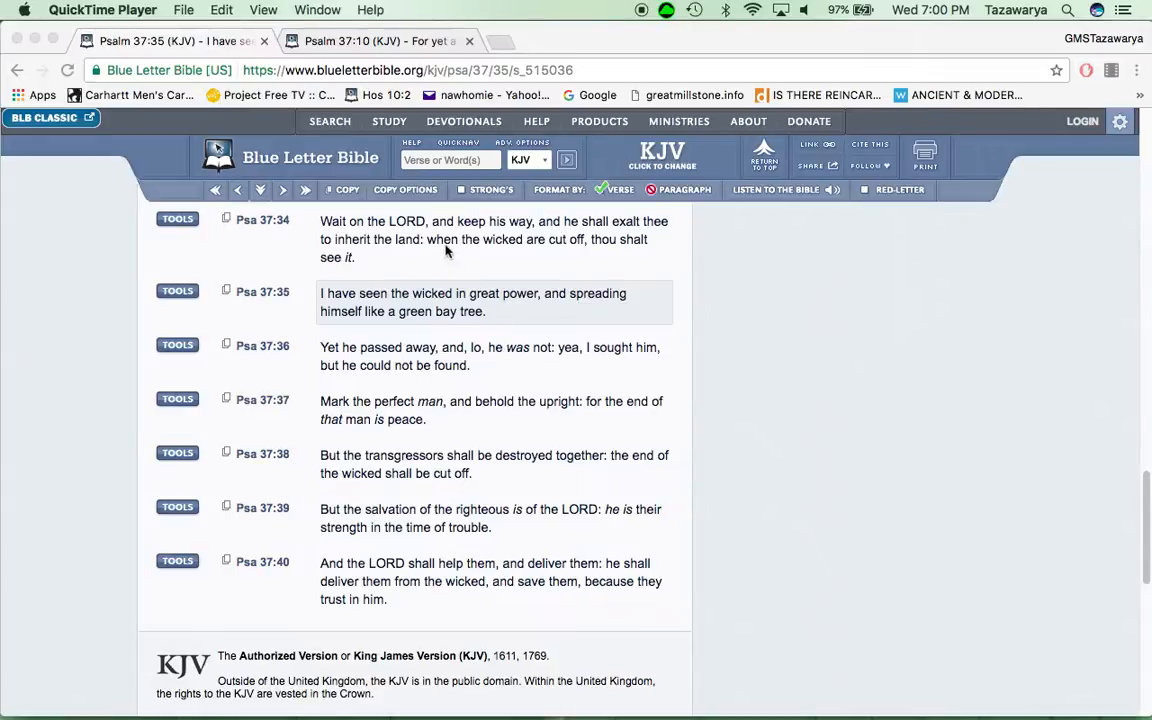
pyautogui.moveTo(532, 258)
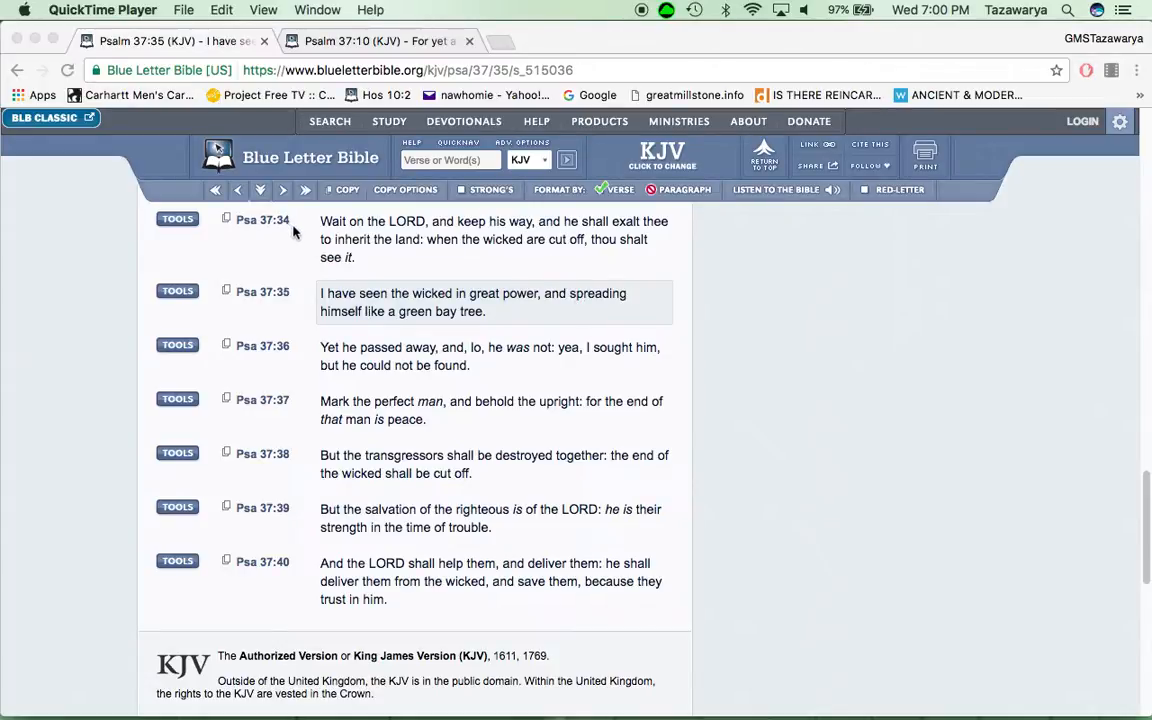
pyautogui.moveTo(312, 232)
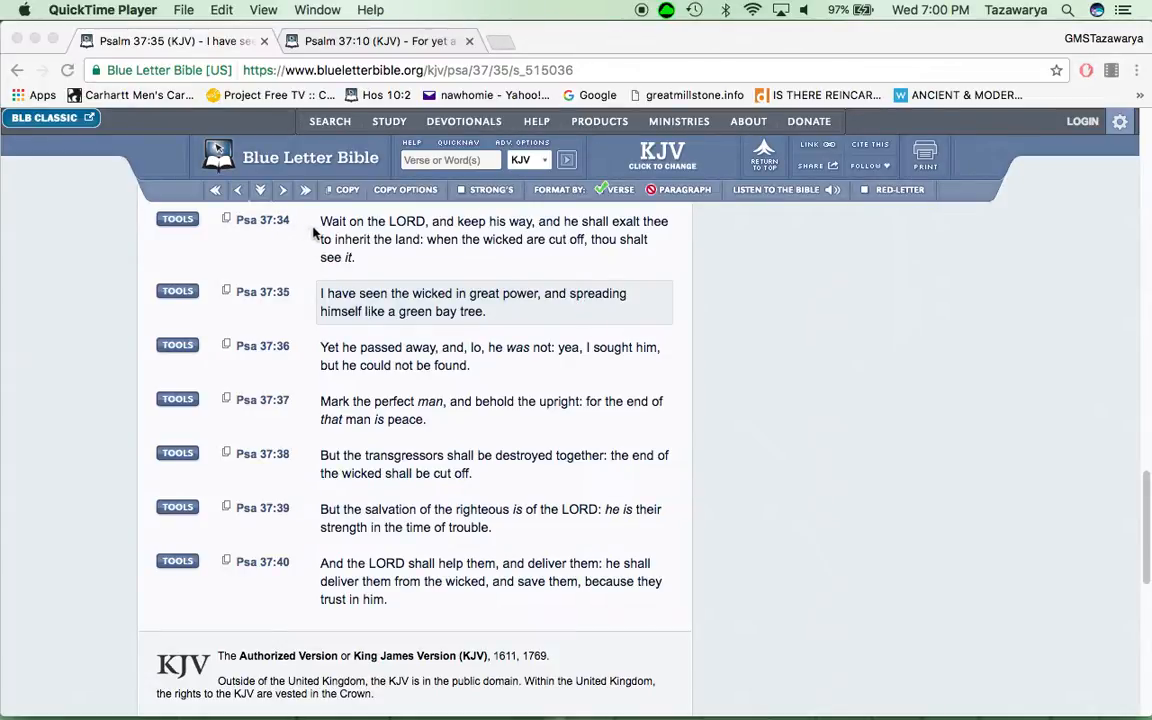
pyautogui.moveTo(350, 228)
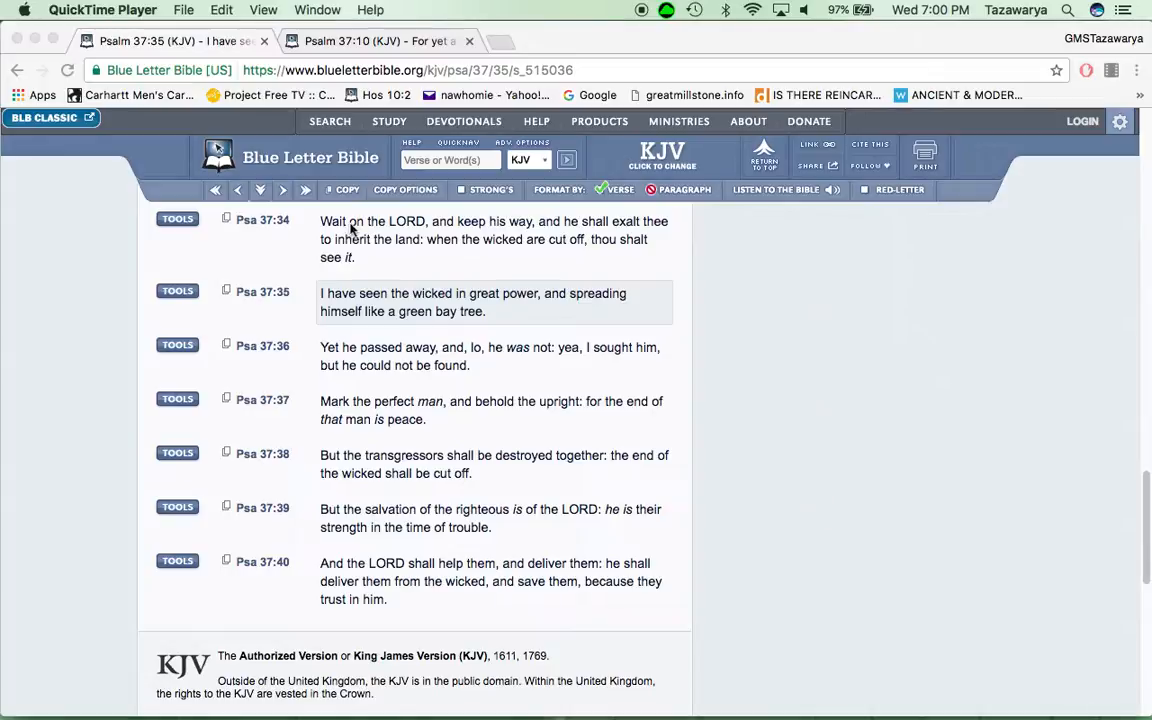
pyautogui.moveTo(296, 304)
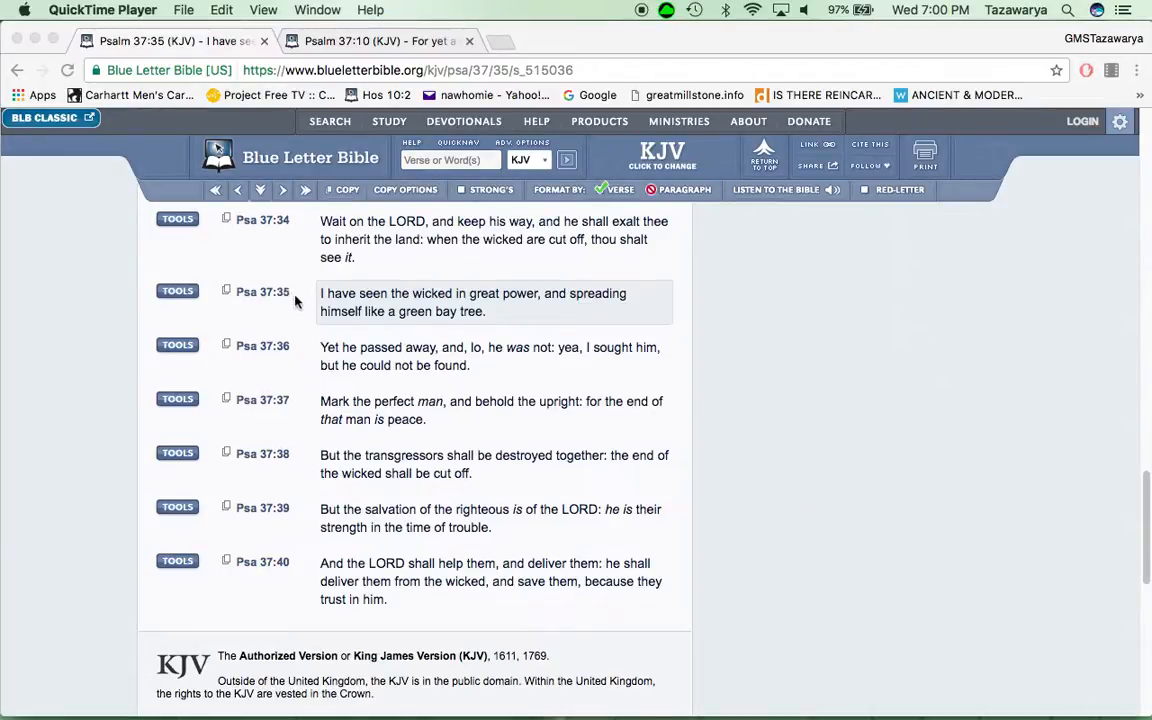
pyautogui.moveTo(368, 318)
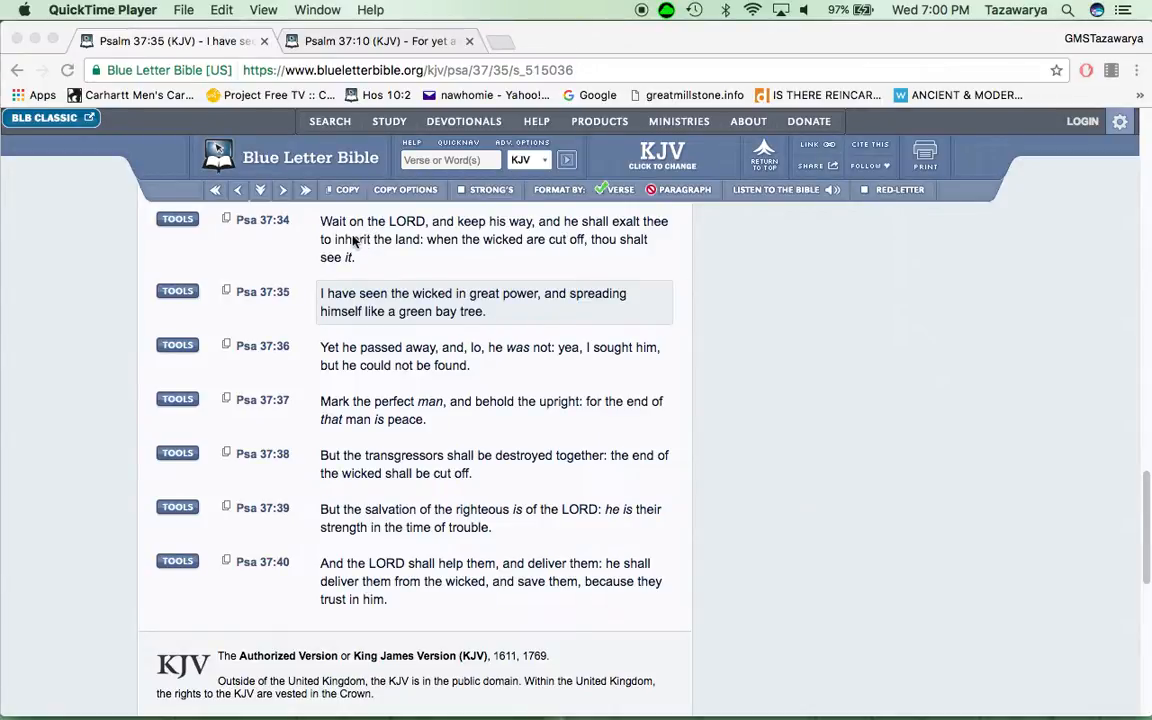
pyautogui.moveTo(428, 230)
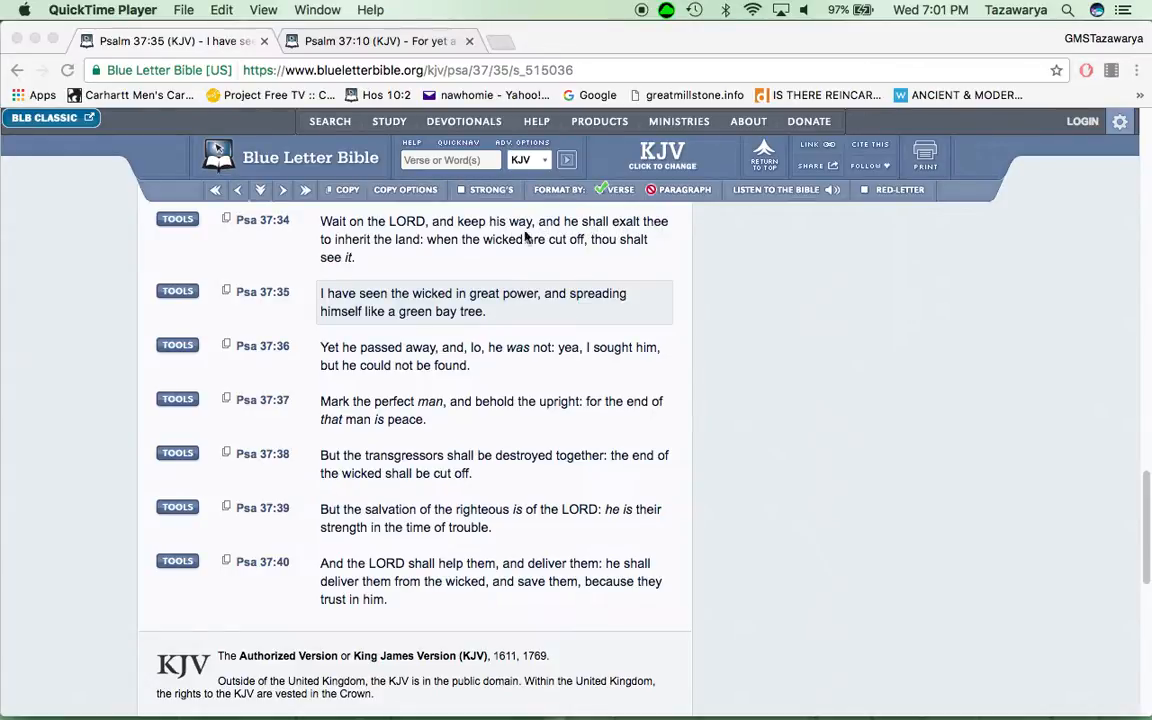
pyautogui.moveTo(420, 244)
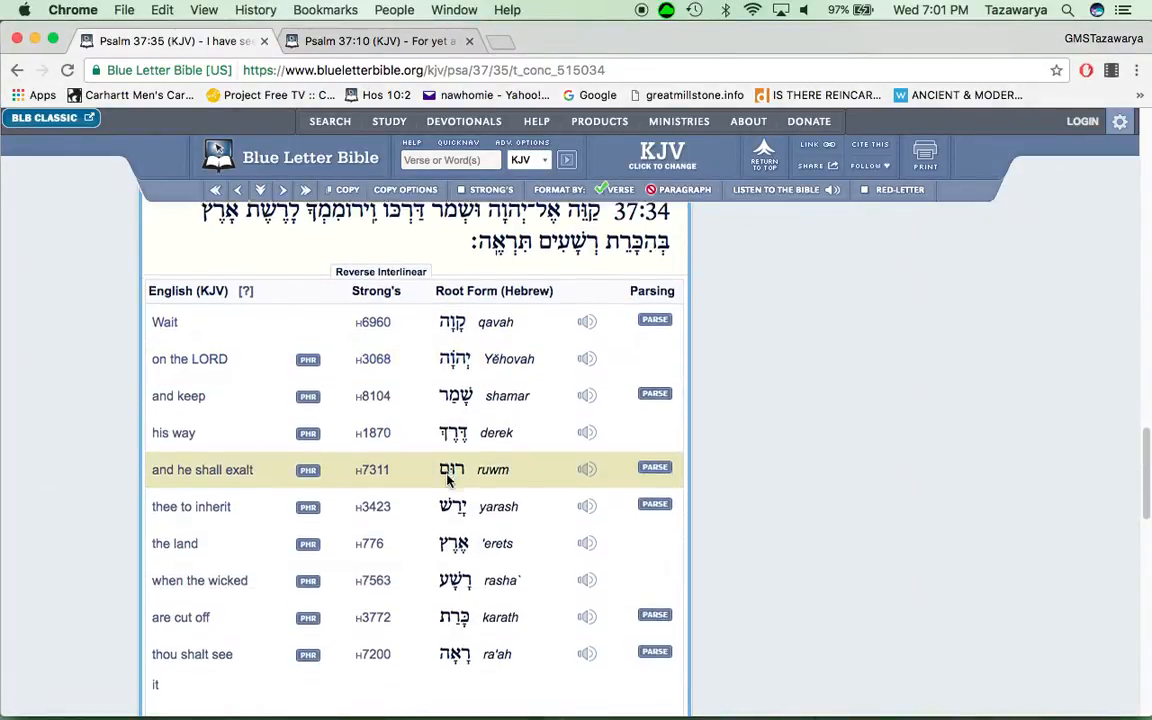
# Open the Strong's H3772 lexicon entry for karath from "are cut off" in Psalm 37:34
pyautogui.click(372, 370)
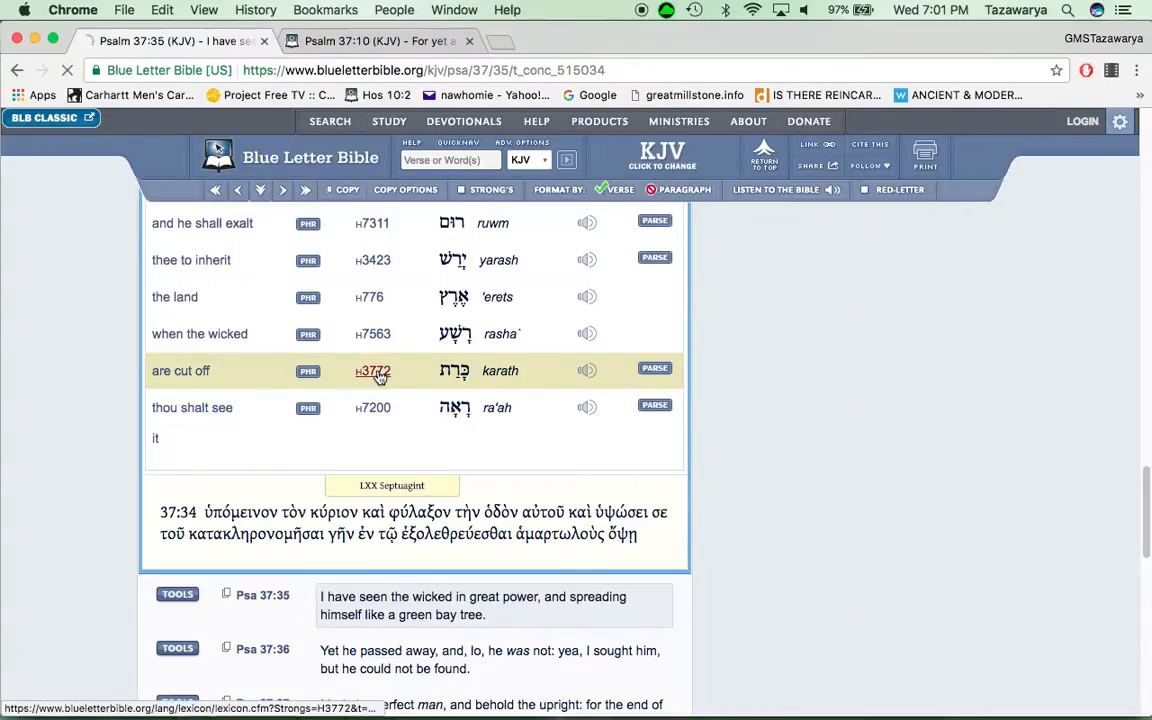
pyautogui.click(372, 370)
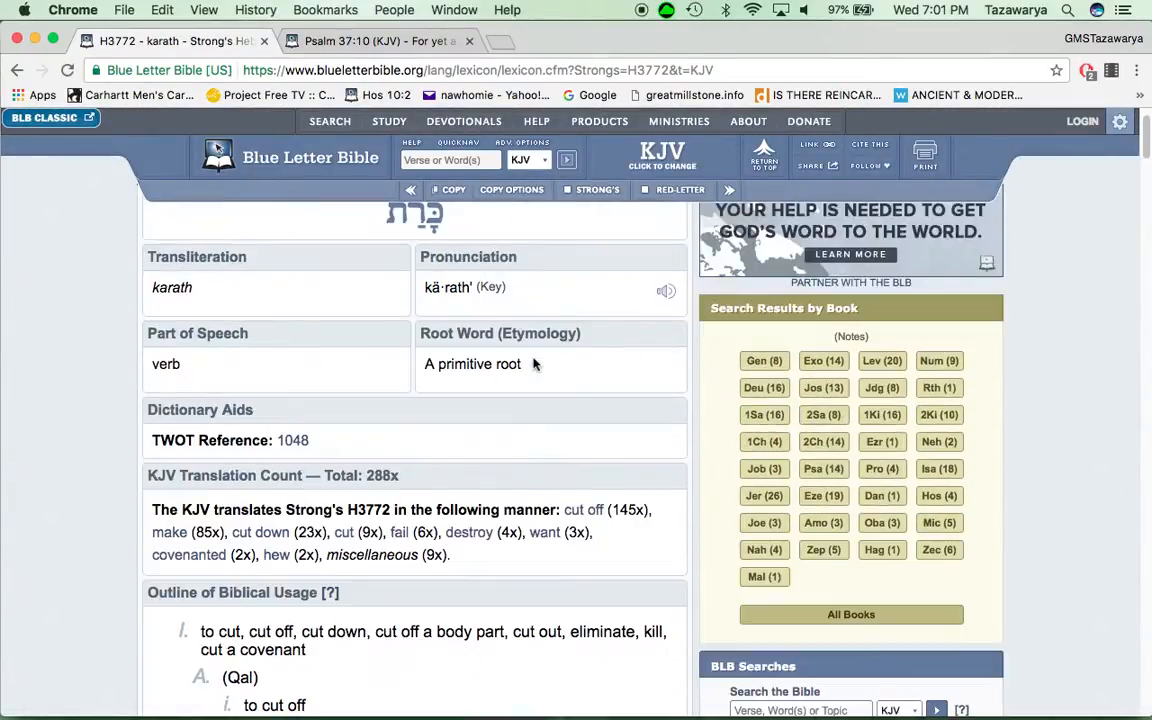
# Read through karath's Outline of Biblical Usage in the H3772 entry, selecting phrases along the way
pyautogui.scroll(-3)
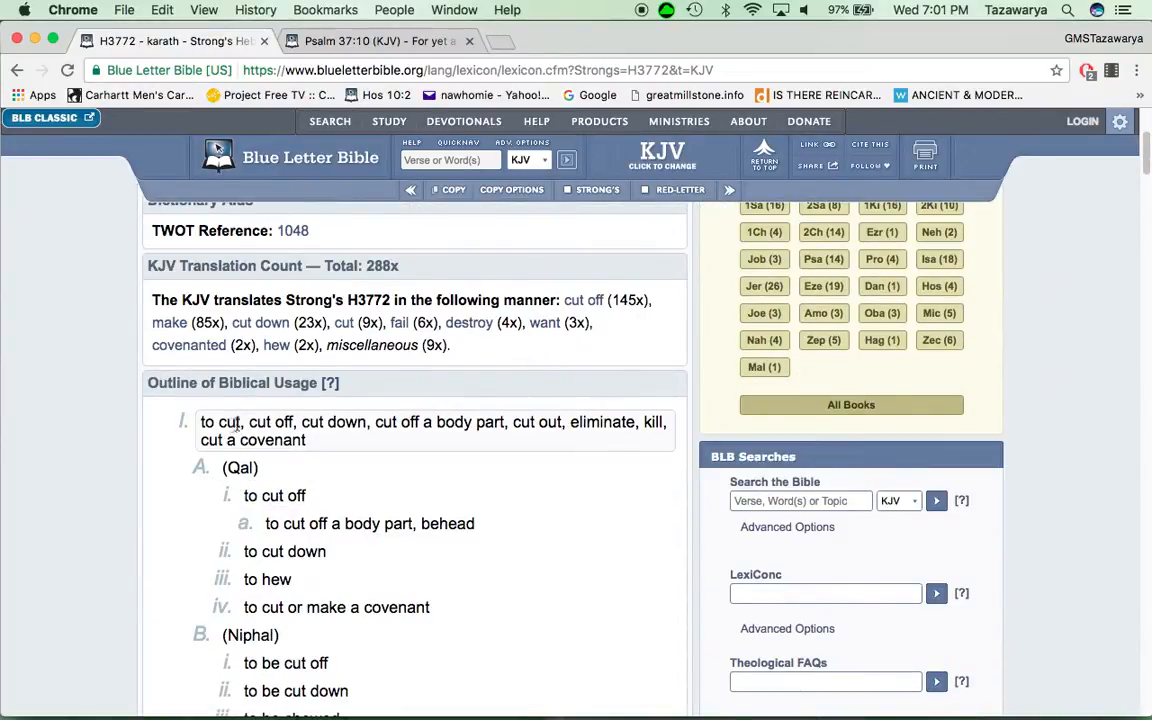
pyautogui.moveTo(248, 420); pyautogui.dragTo(378, 420)
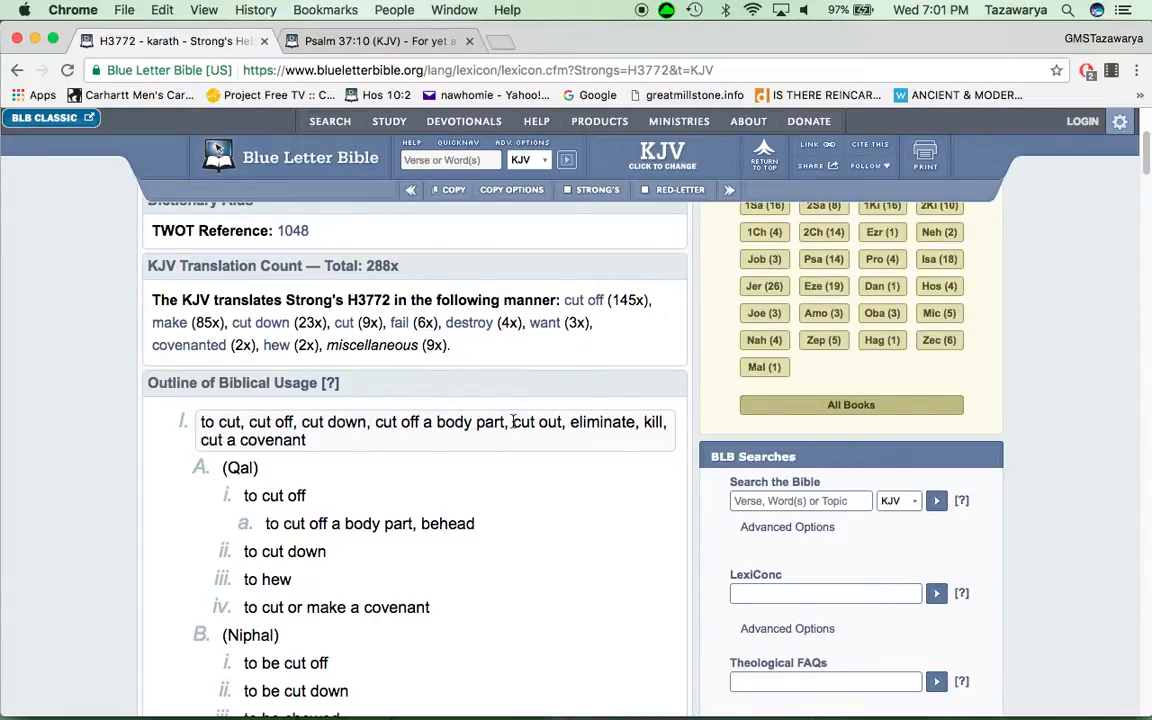
pyautogui.doubleClick(536, 420)
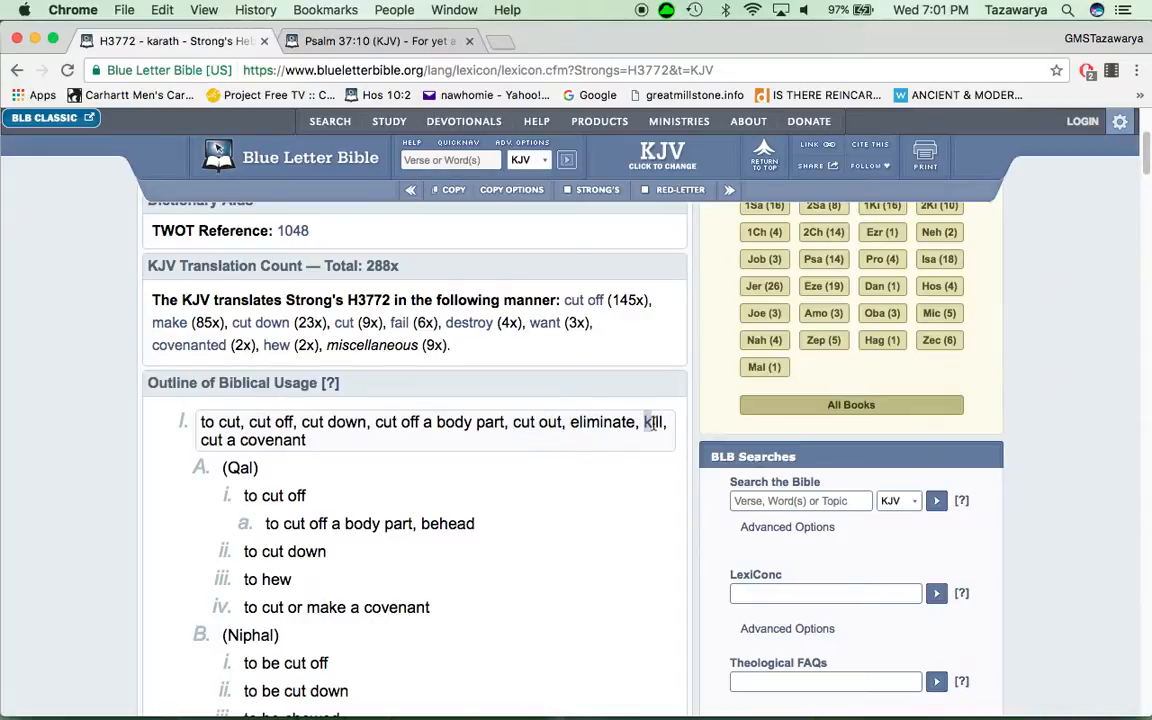
pyautogui.scroll(-3)
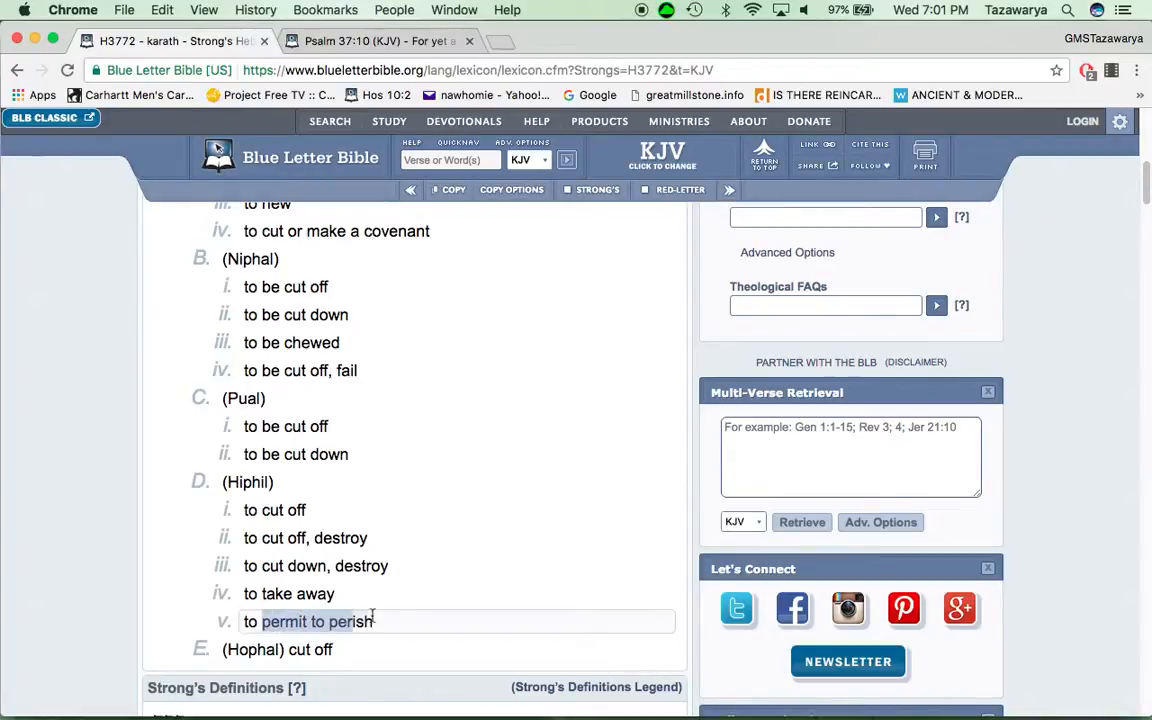
pyautogui.scroll(-3)
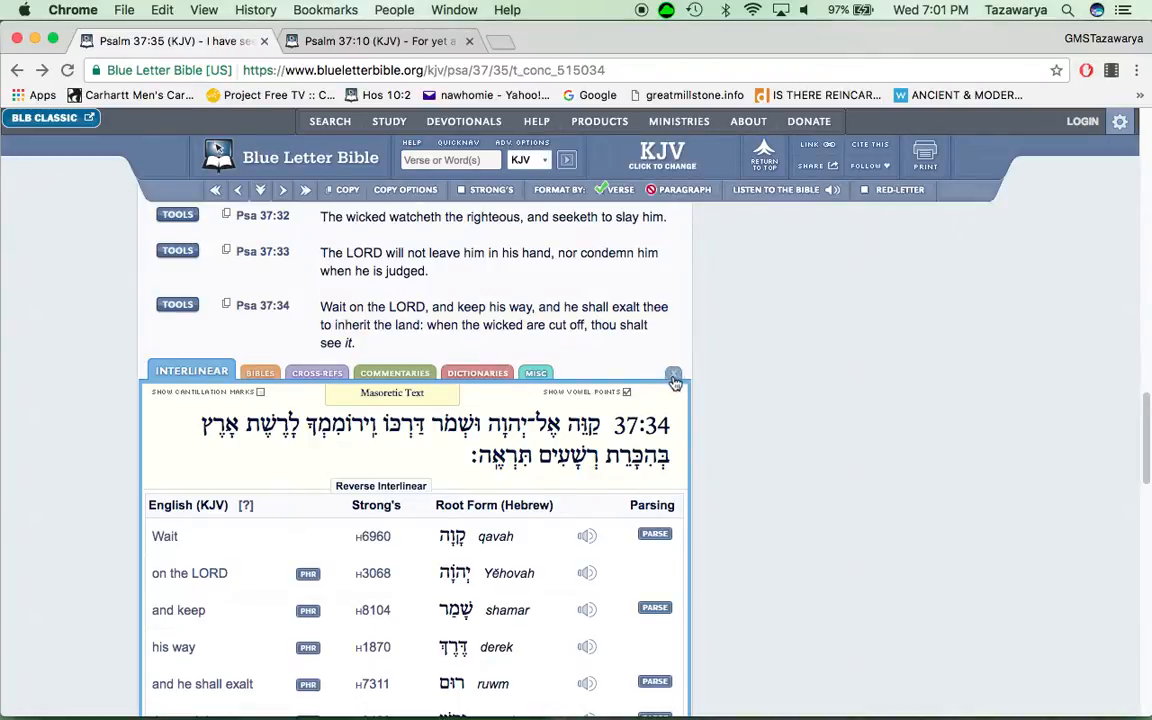
# Collapse verse 34's interlinear and highlight verse 35's phrase about seeing the wicked in great power
pyautogui.click(672, 376)
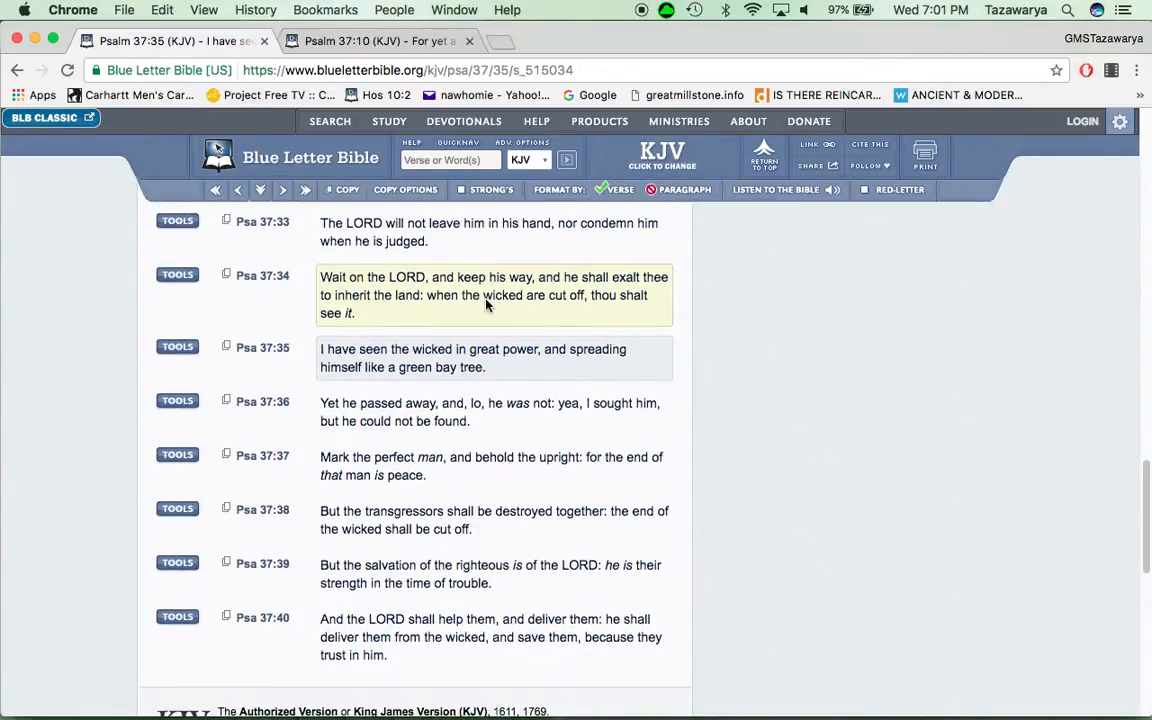
pyautogui.moveTo(428, 296); pyautogui.dragTo(580, 296)
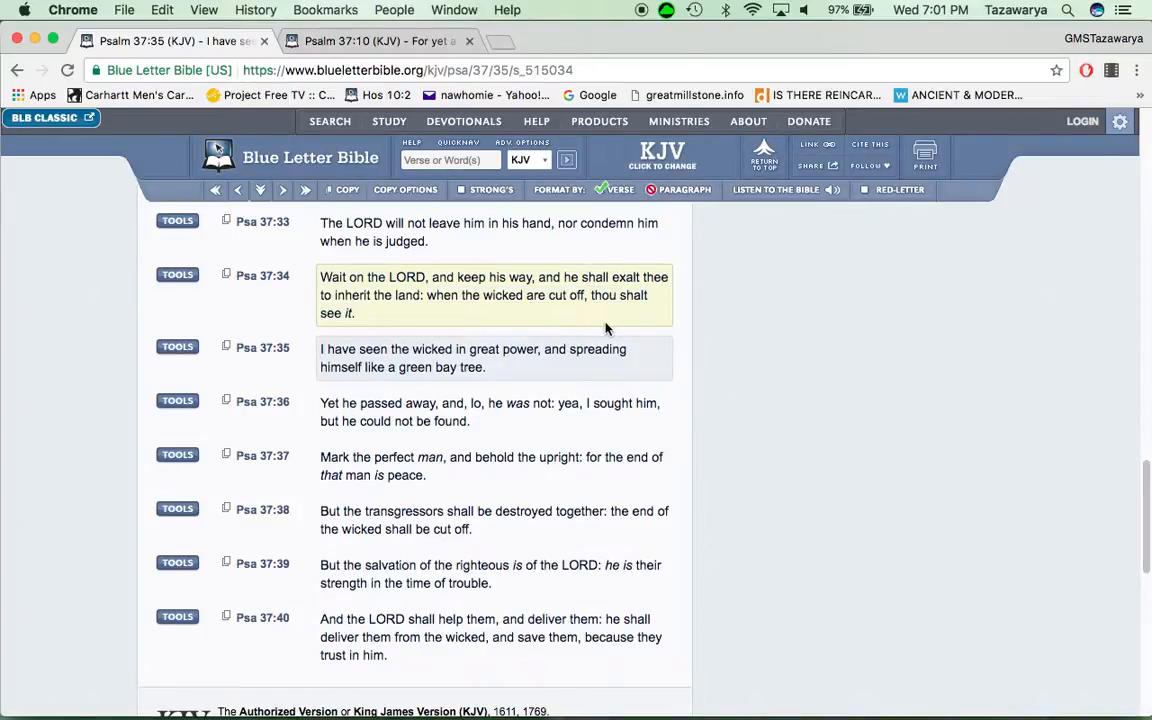
pyautogui.moveTo(650, 322)
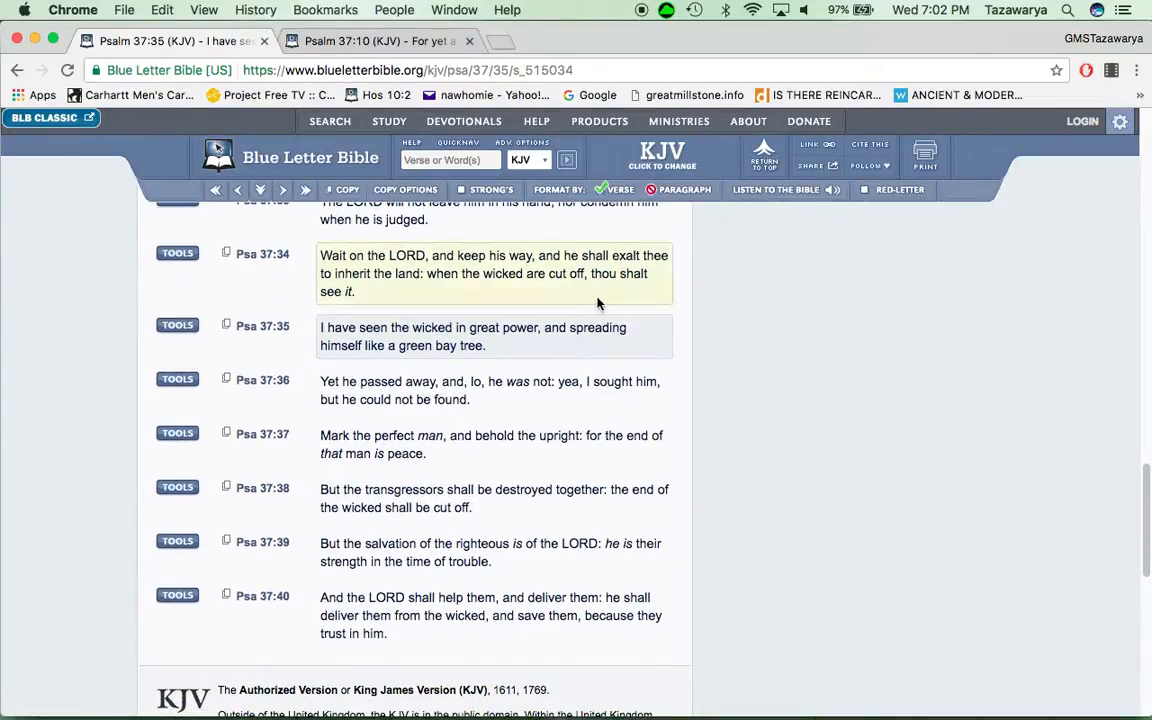
pyautogui.moveTo(360, 328); pyautogui.dragTo(530, 328)
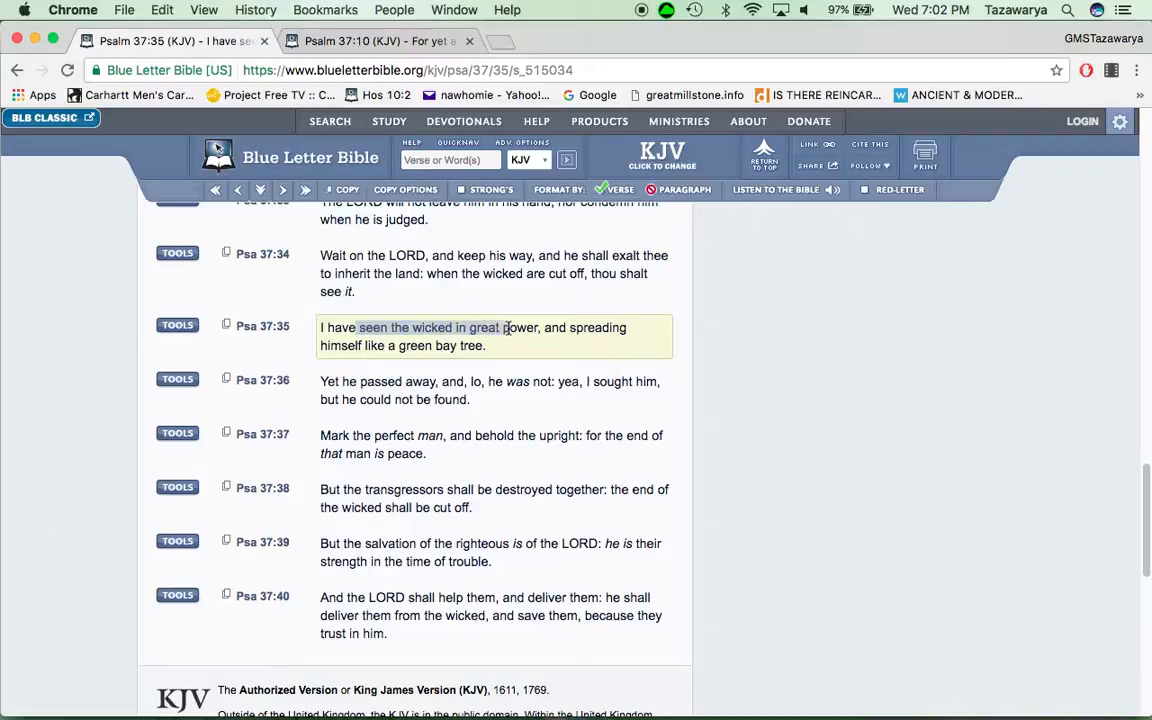
pyautogui.moveTo(508, 328); pyautogui.dragTo(538, 328)
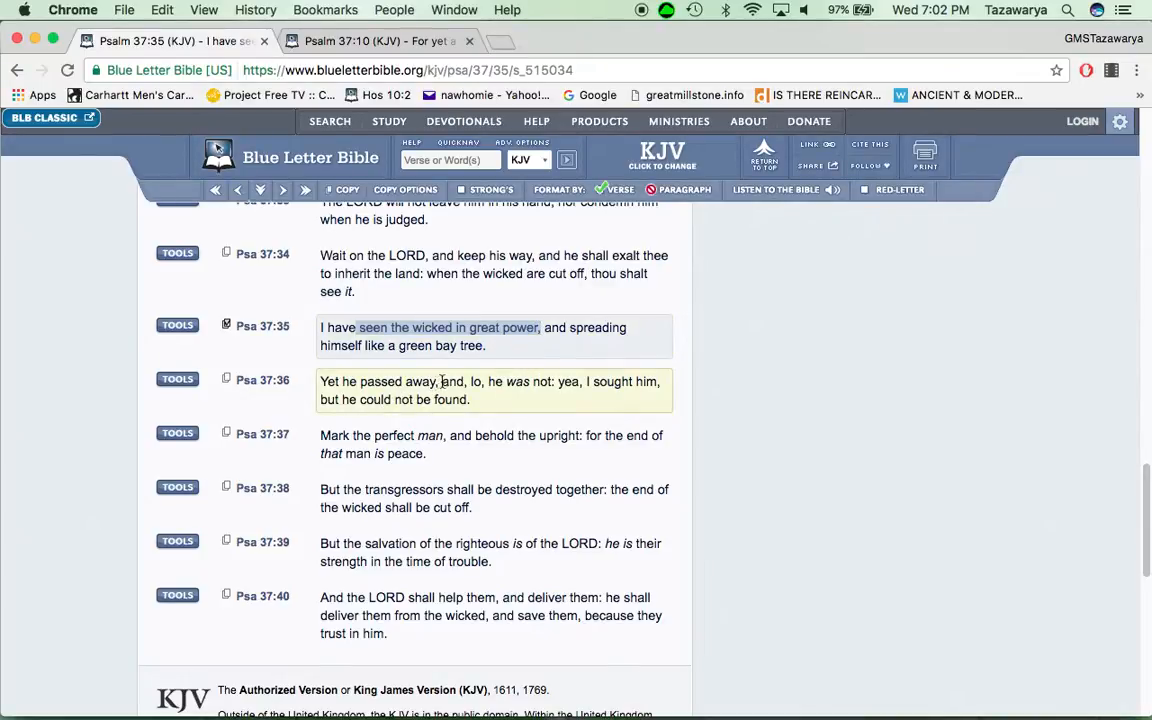
pyautogui.moveTo(440, 380); pyautogui.dragTo(556, 380)
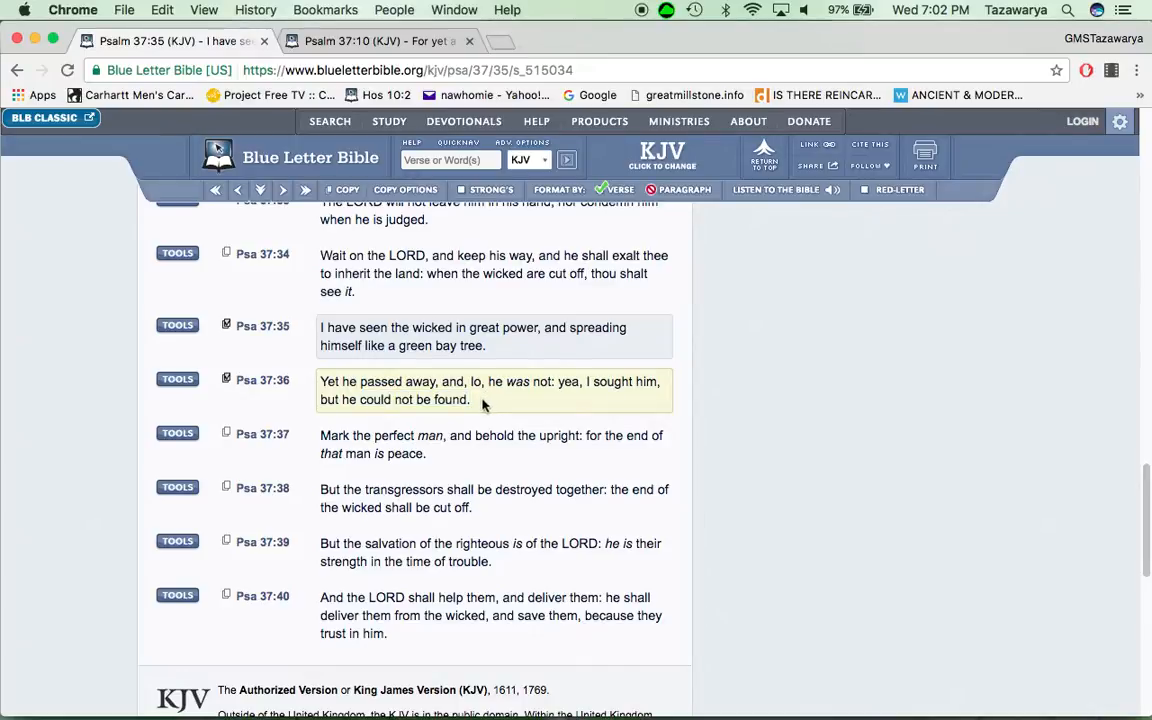
pyautogui.moveTo(476, 406)
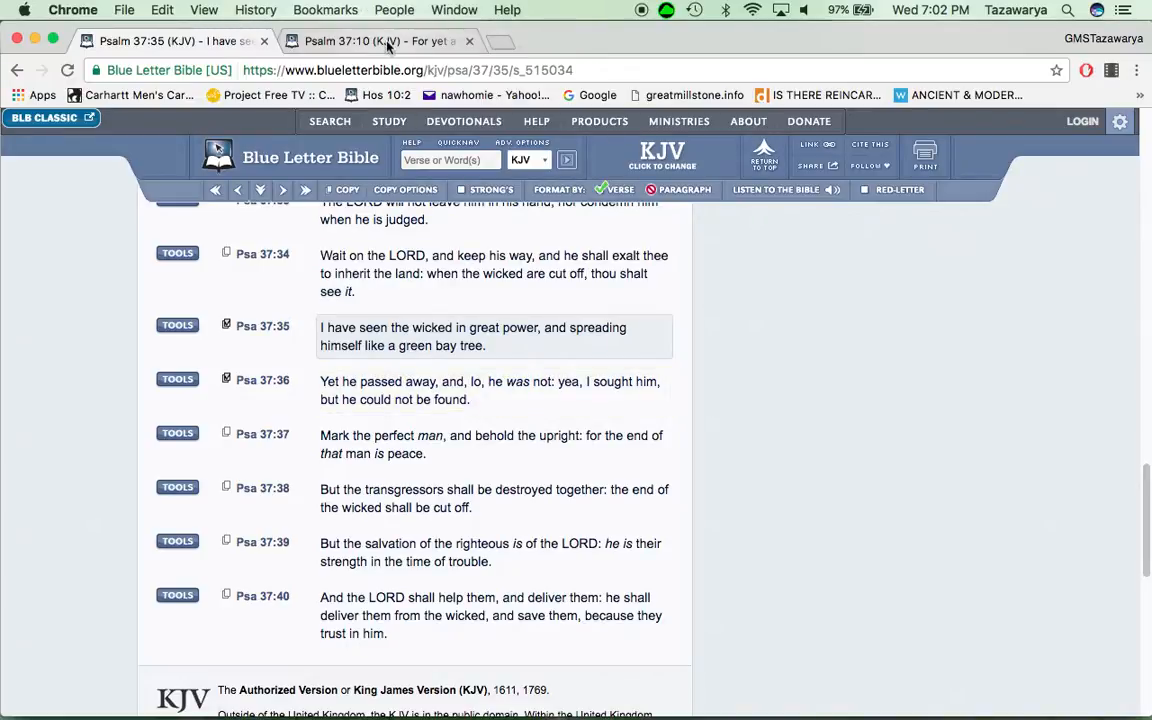
# Switch to the Psalm 37:10 (KJV) passage in the other browser tab
pyautogui.click(370, 40)
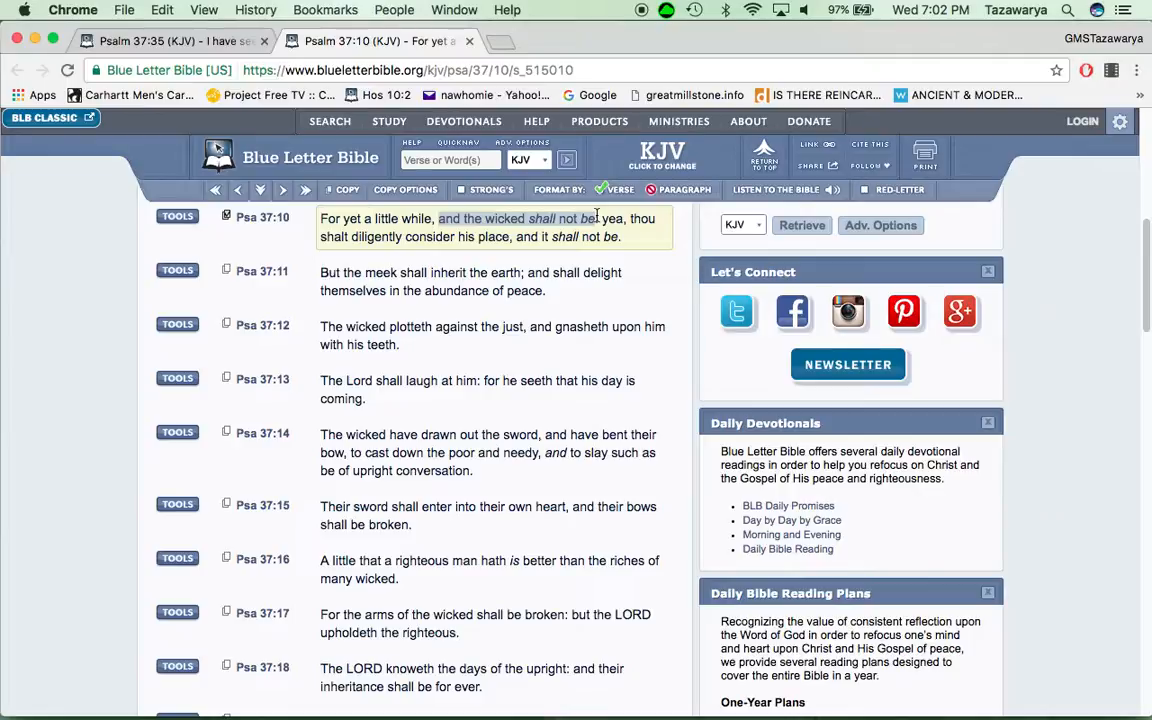
pyautogui.moveTo(536, 256)
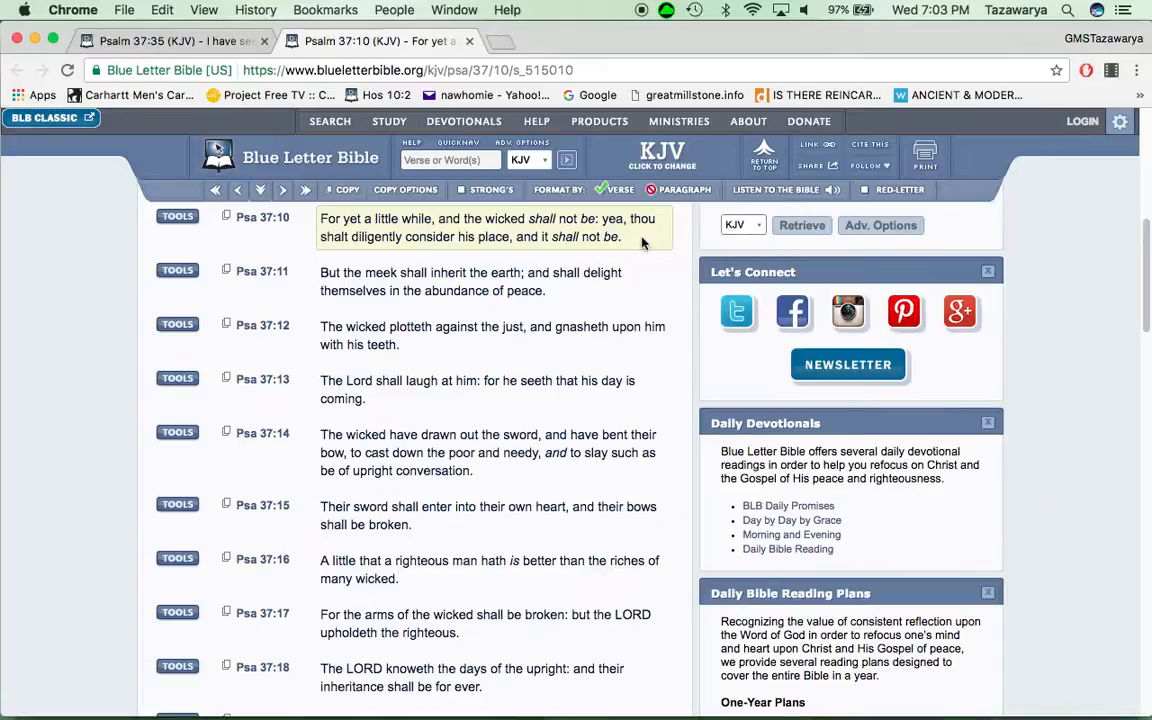
pyautogui.moveTo(636, 248)
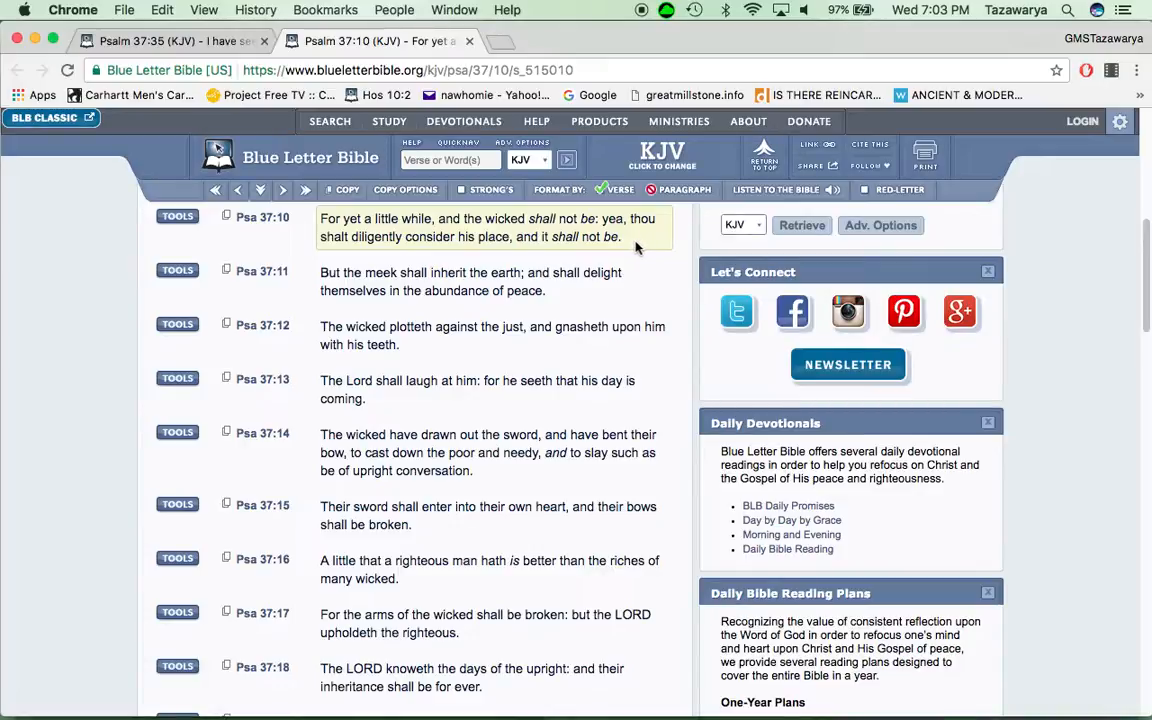
pyautogui.moveTo(628, 236)
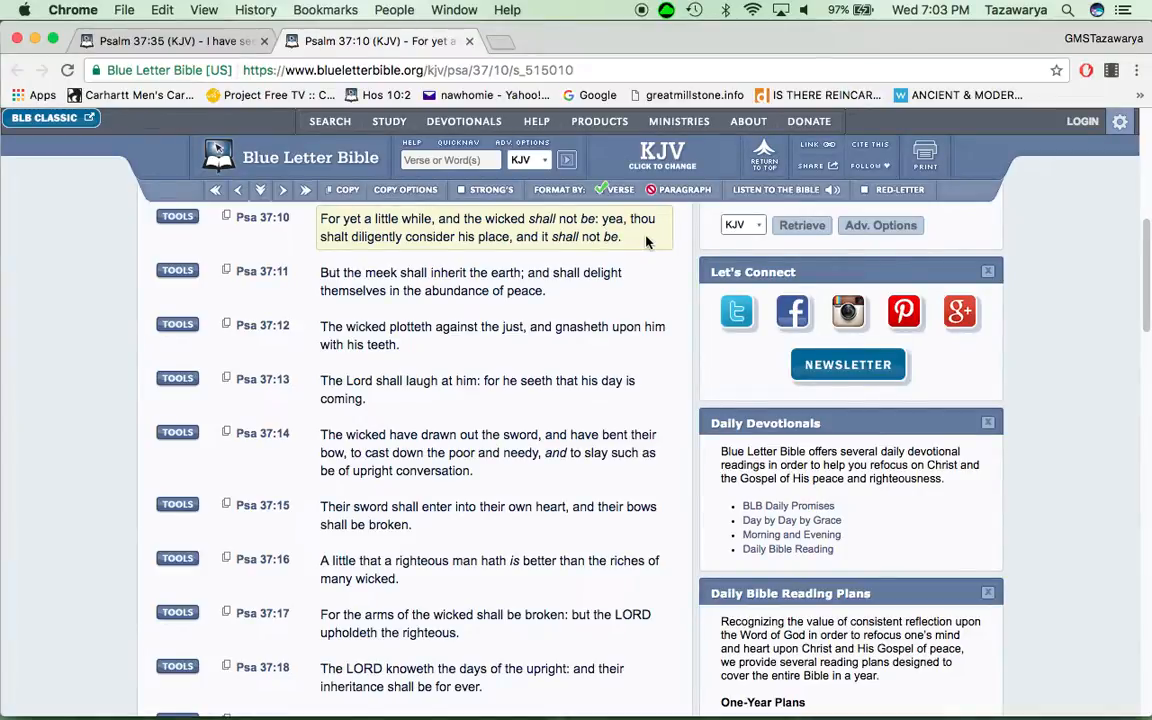
pyautogui.moveTo(640, 426)
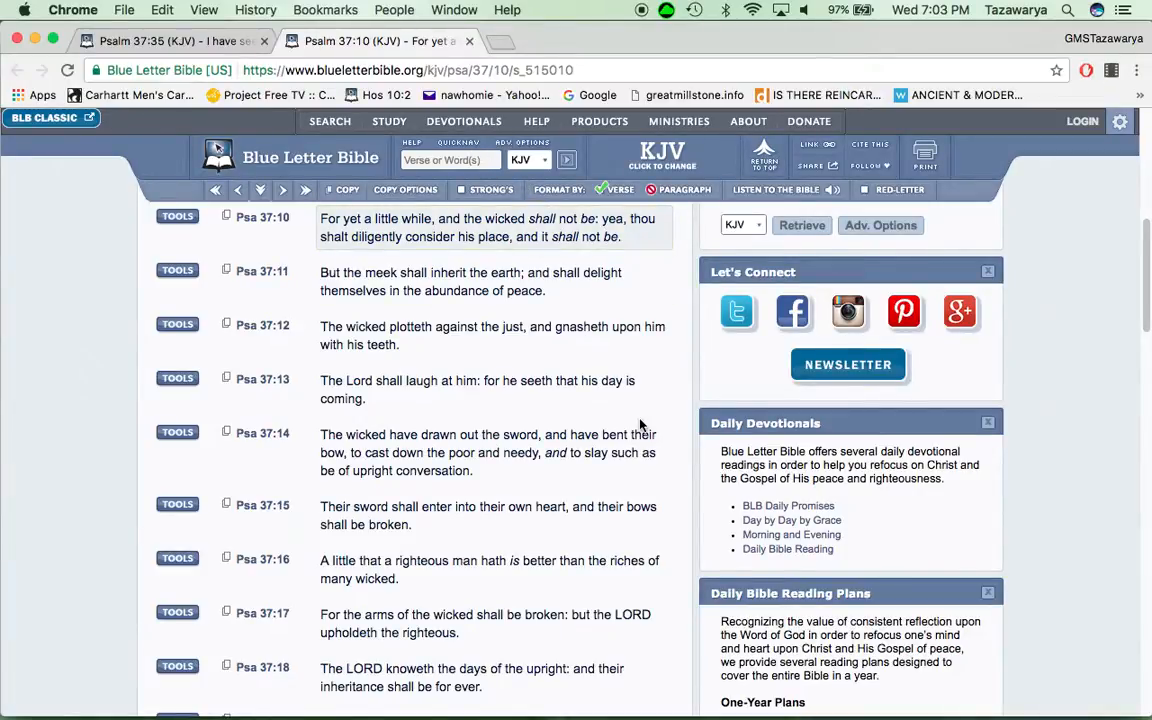